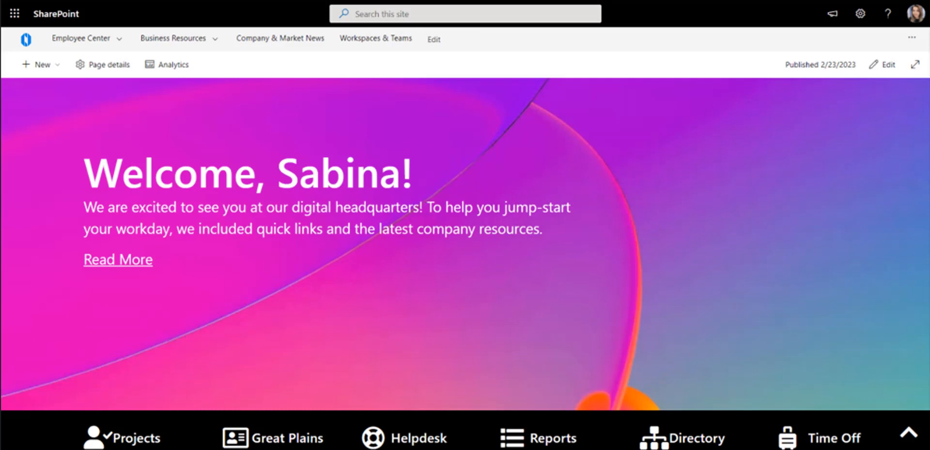
Scroll through the homepage to review its current sections
scroll(down, 3)
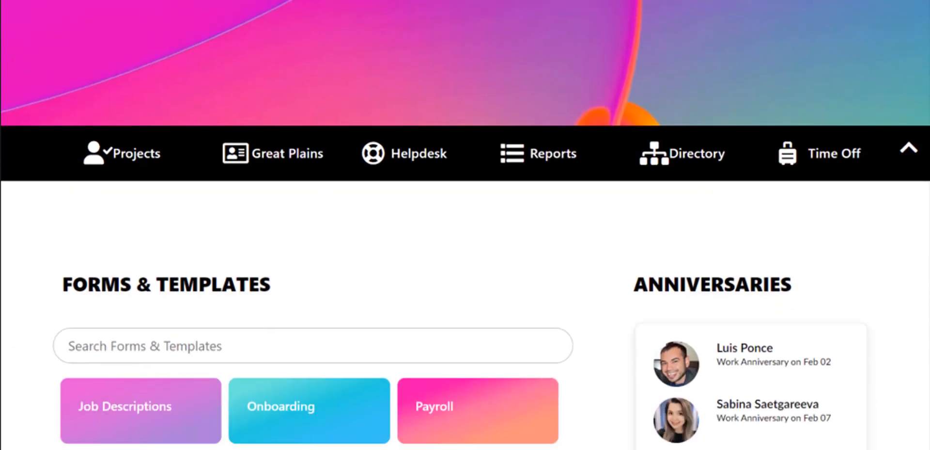
scroll(down, 3)
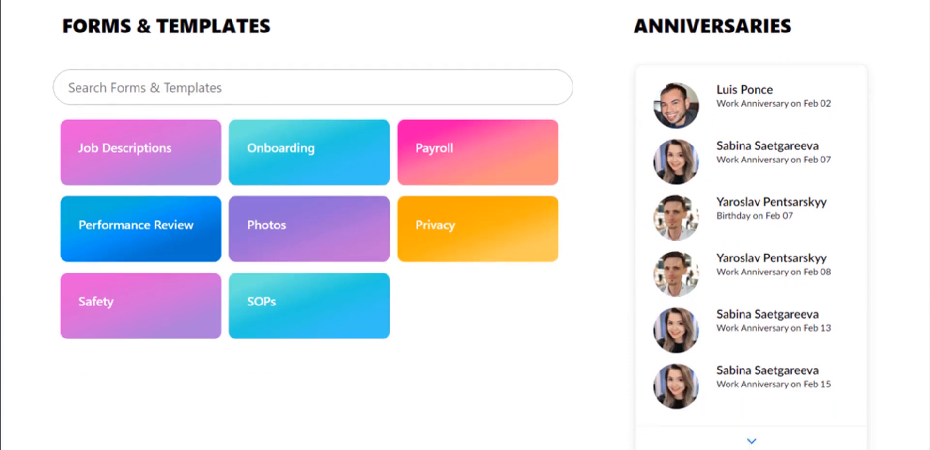
scroll(down, 3)
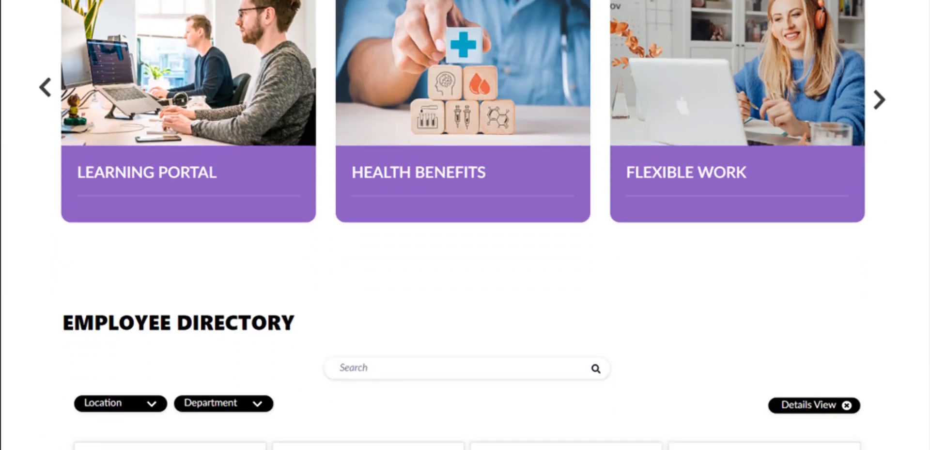
scroll(down, 3)
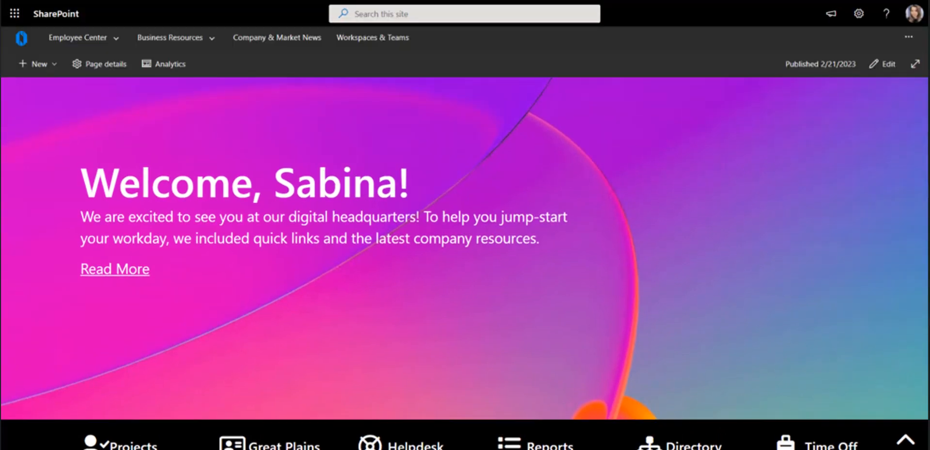
scroll(down, 3)
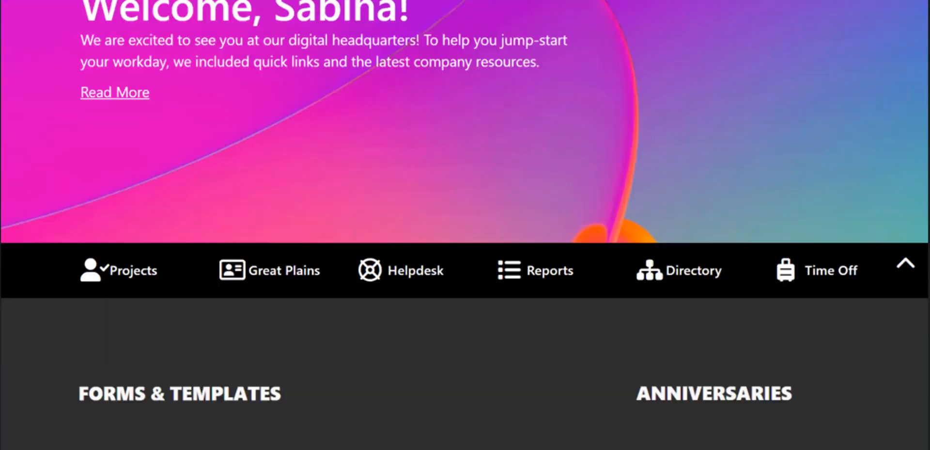
scroll(down, 3)
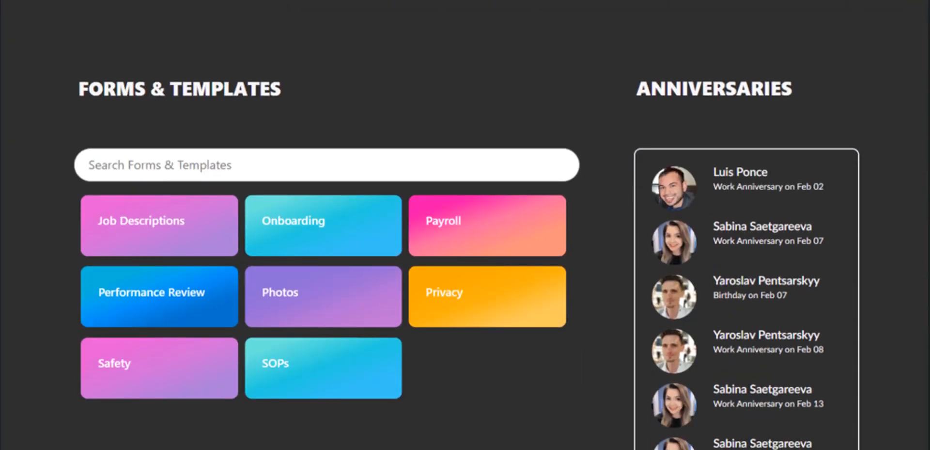
scroll(down, 3)
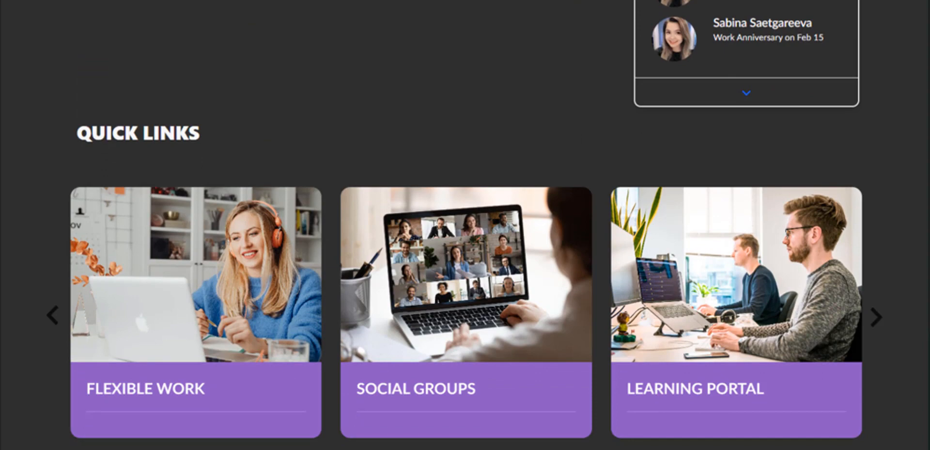
scroll(down, 3)
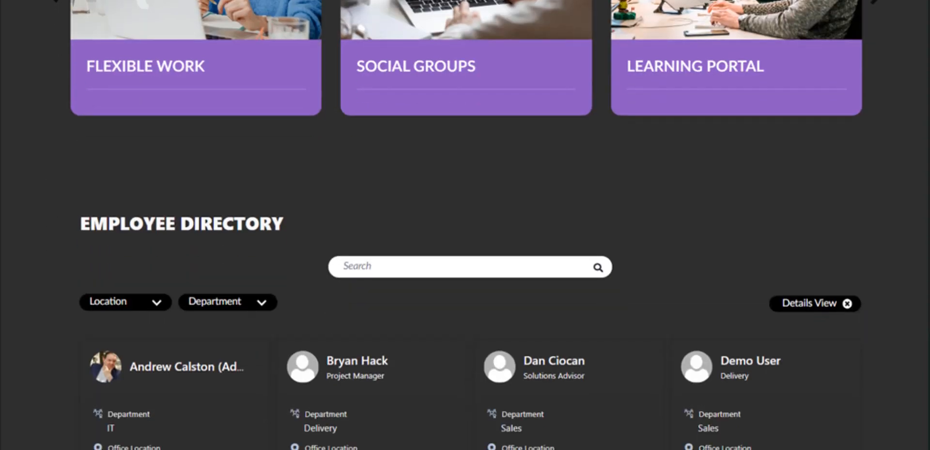
scroll(down, 3)
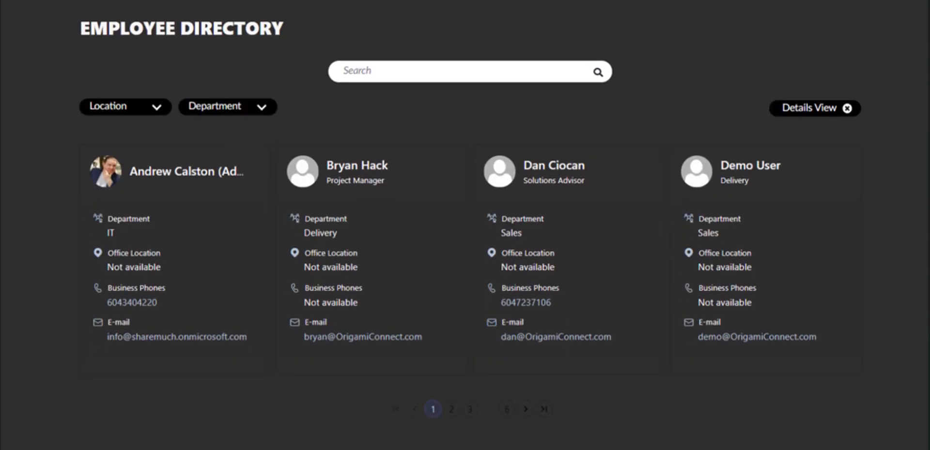
scroll(up, 3)
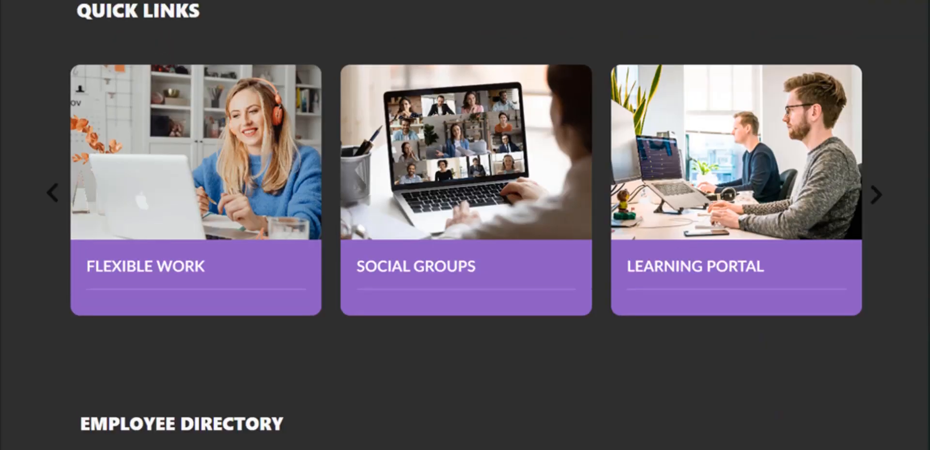
scroll(down, 3)
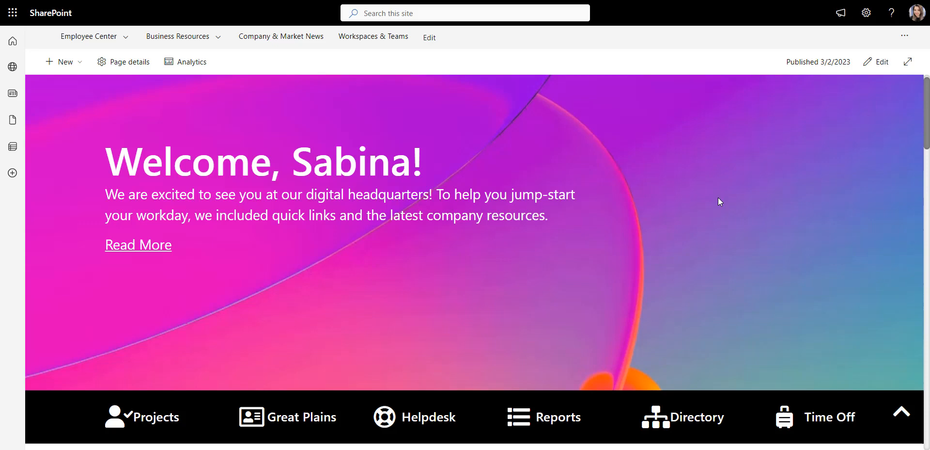
mouse_move(868, 13)
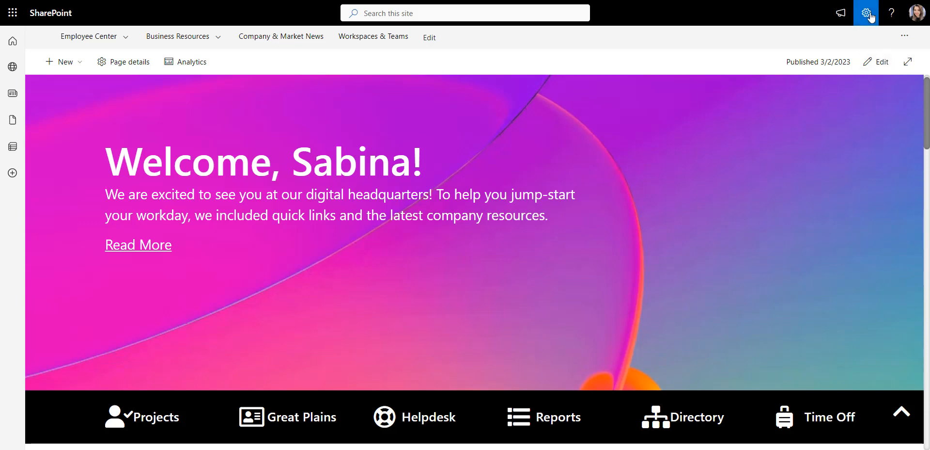
Apply the Dark Yellow theme from Settings > Change the look > Theme
click(866, 13)
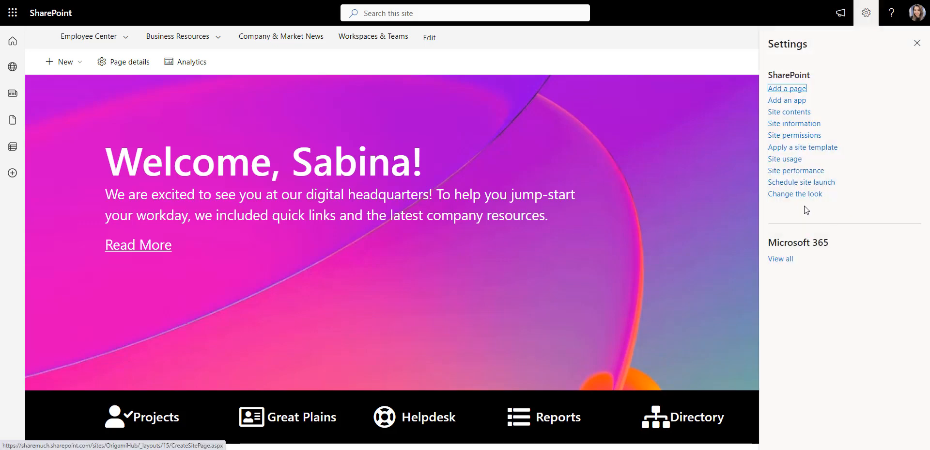
click(795, 194)
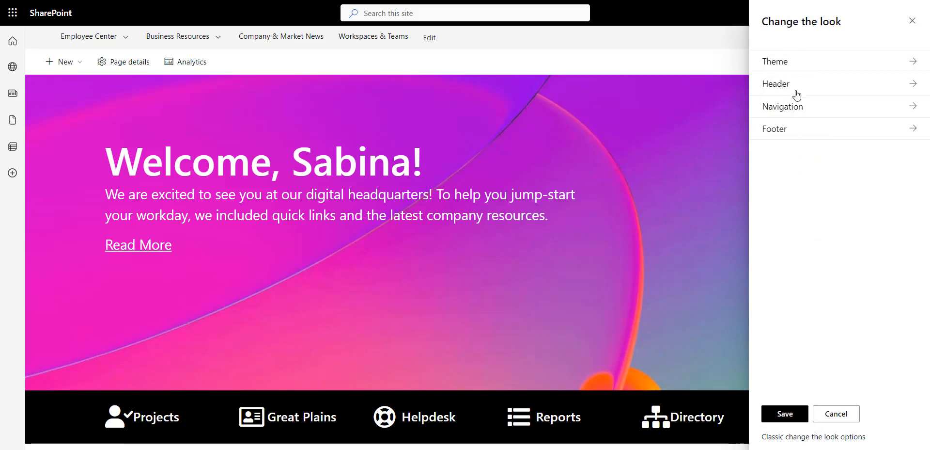
click(775, 61)
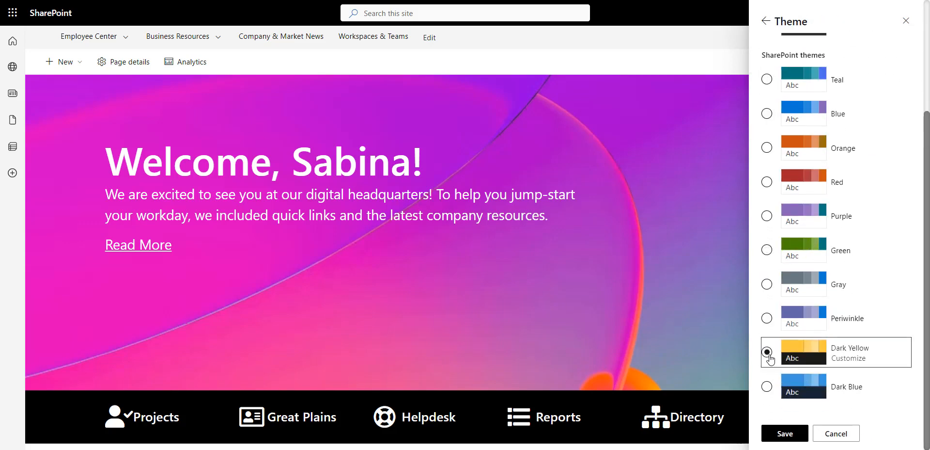
click(785, 433)
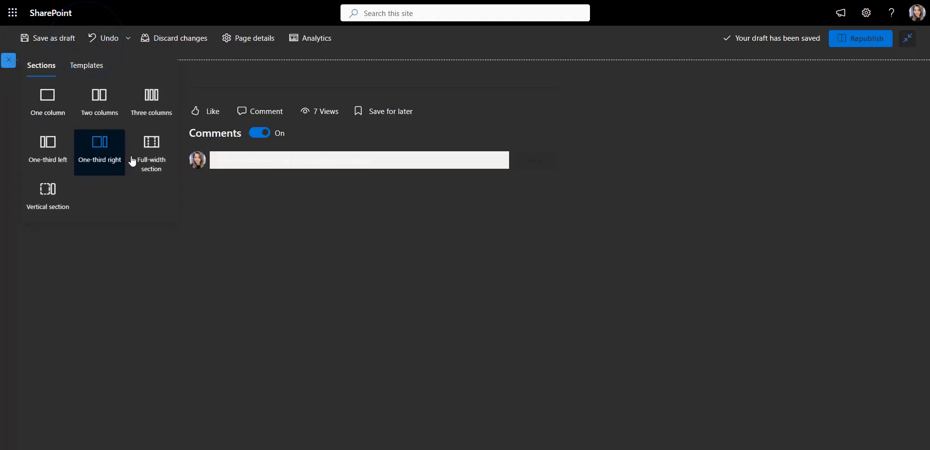
Add a narrow-right-column section and save the carousel's Welcome, {firstname}! first post
click(150, 143)
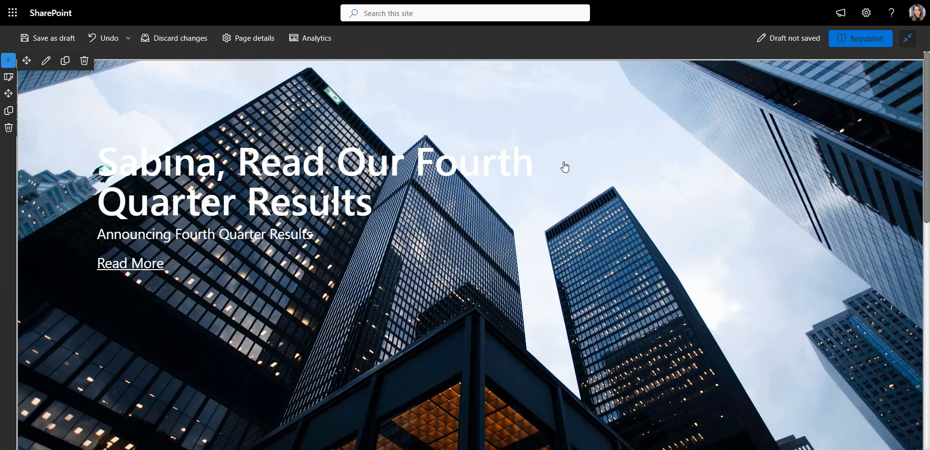
click(46, 61)
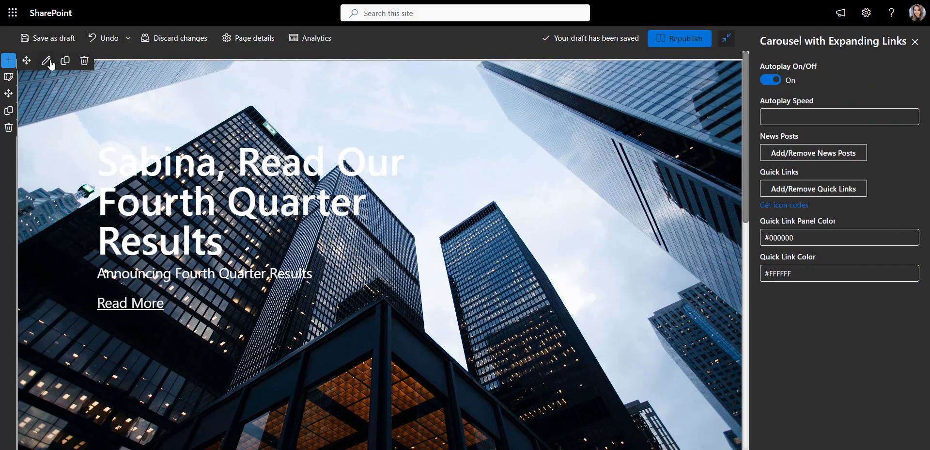
click(814, 152)
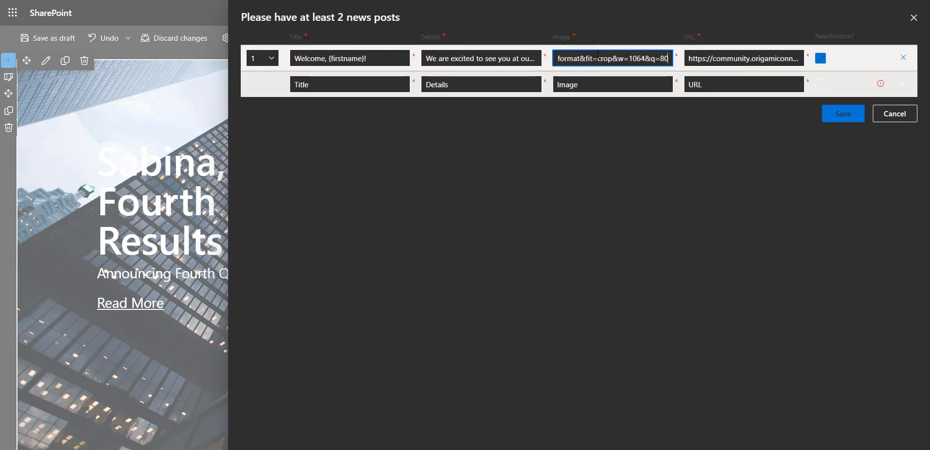
click(843, 114)
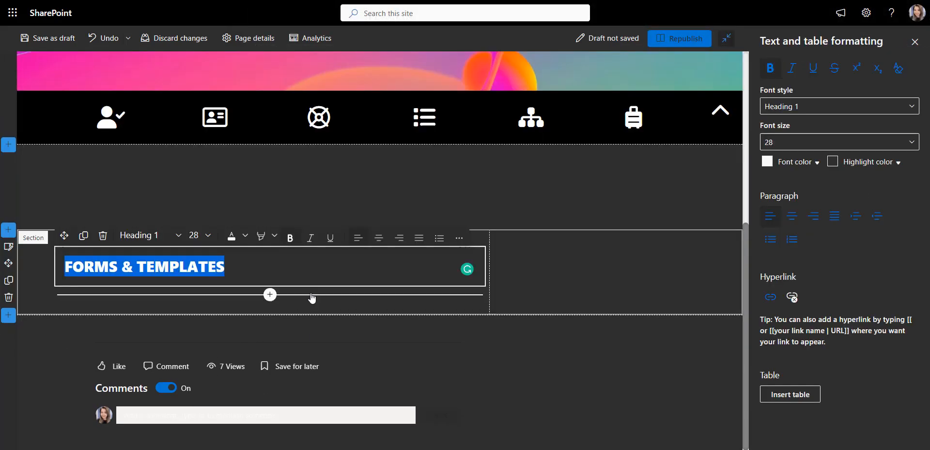
Insert a Finder web part with Forms & Templates category tiles under the heading
click(269, 294)
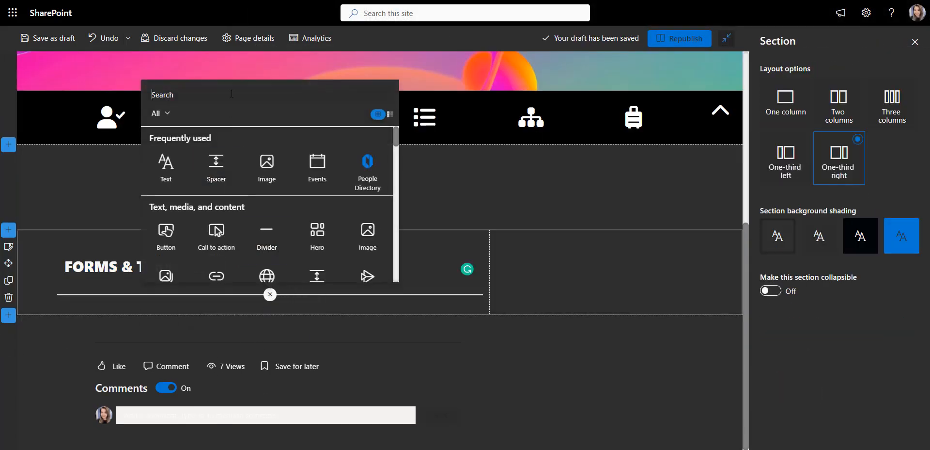
text(fin)
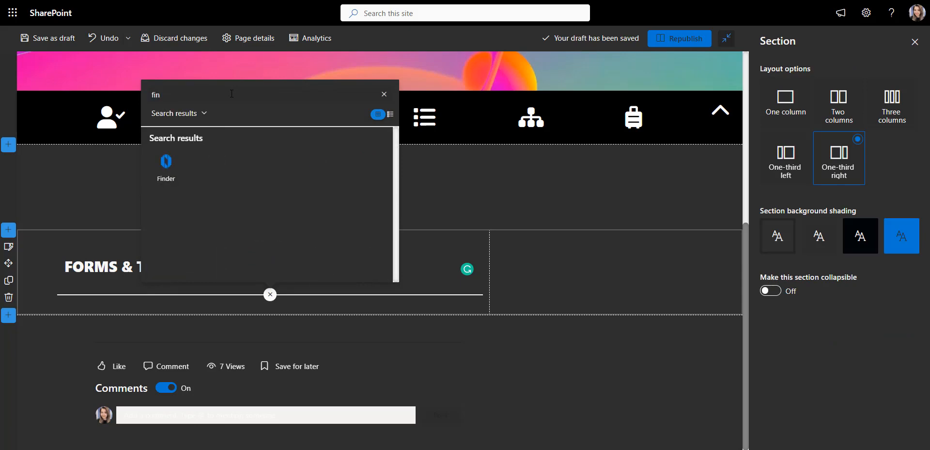
click(165, 165)
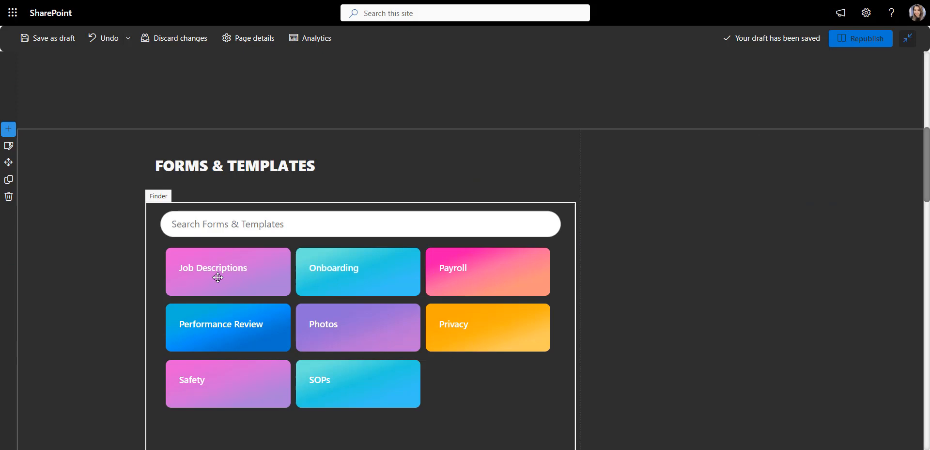
click(218, 271)
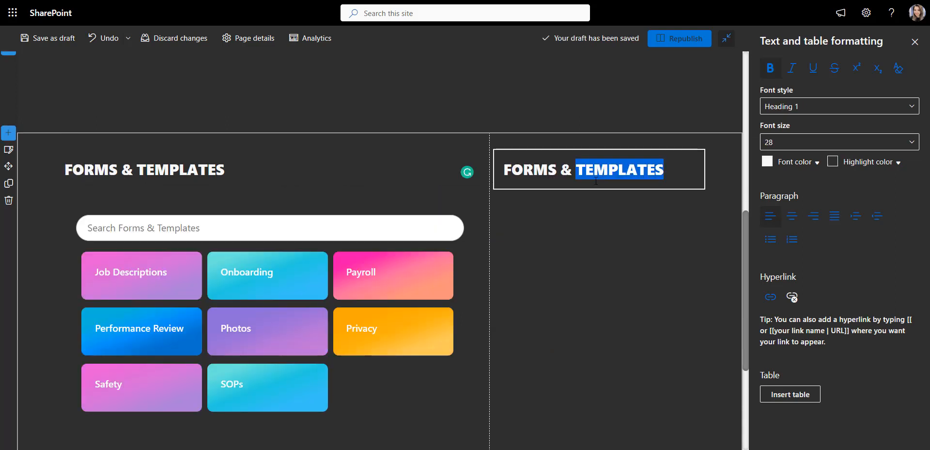
Retitle the right column ANNIVERSARIES and add an Anniversaries web part below it
text(ANNIVERSARIES)
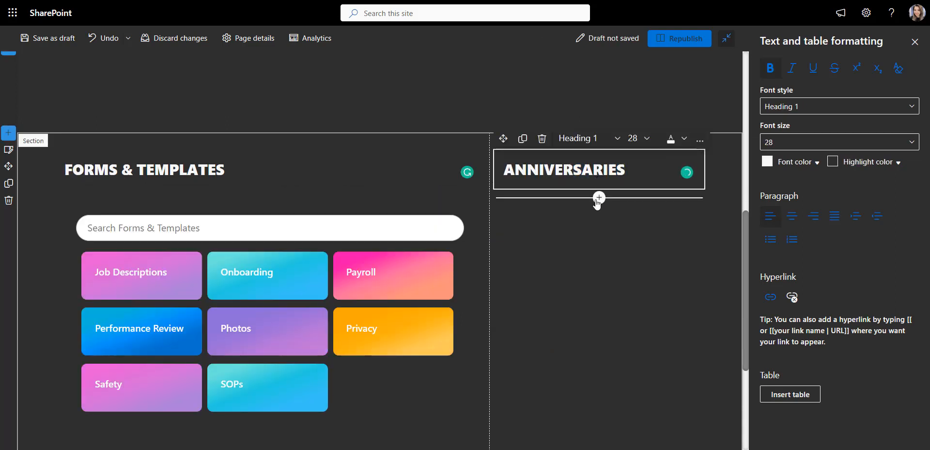
click(599, 197)
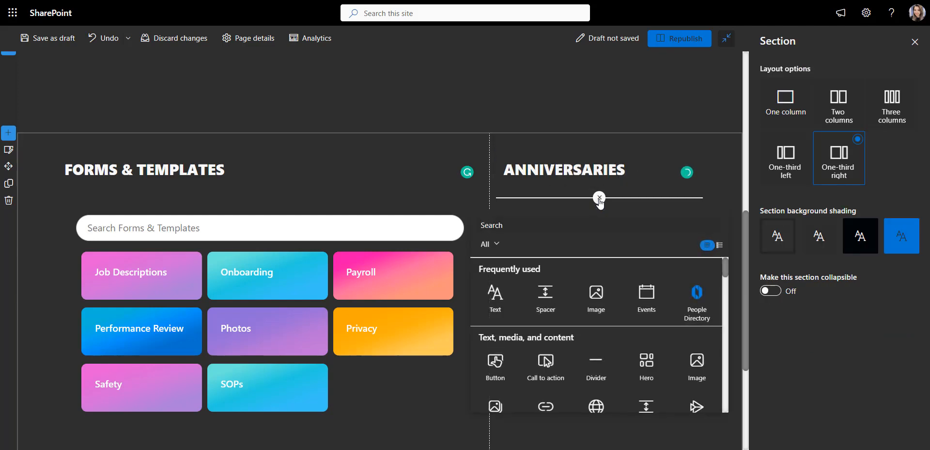
text(ann)
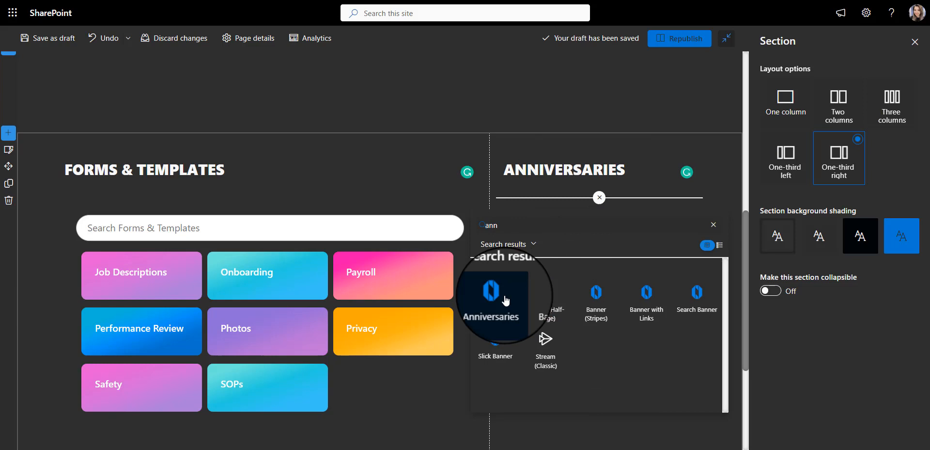
click(493, 291)
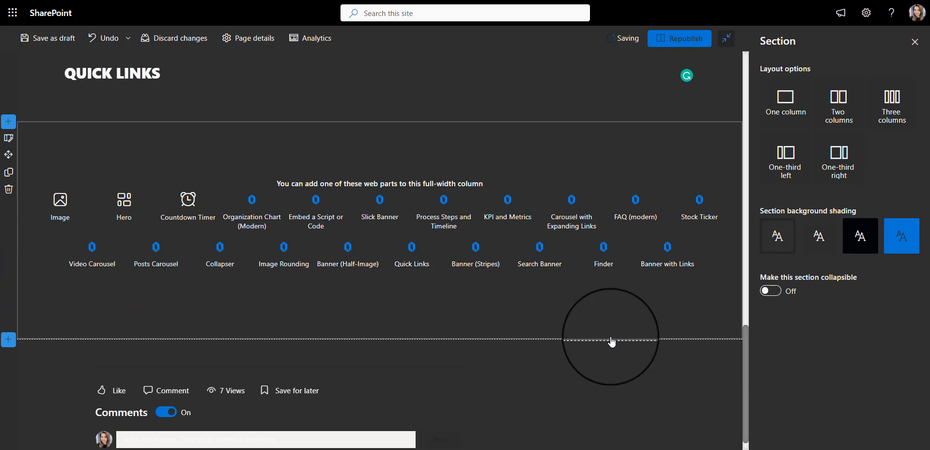
mouse_move(143, 270)
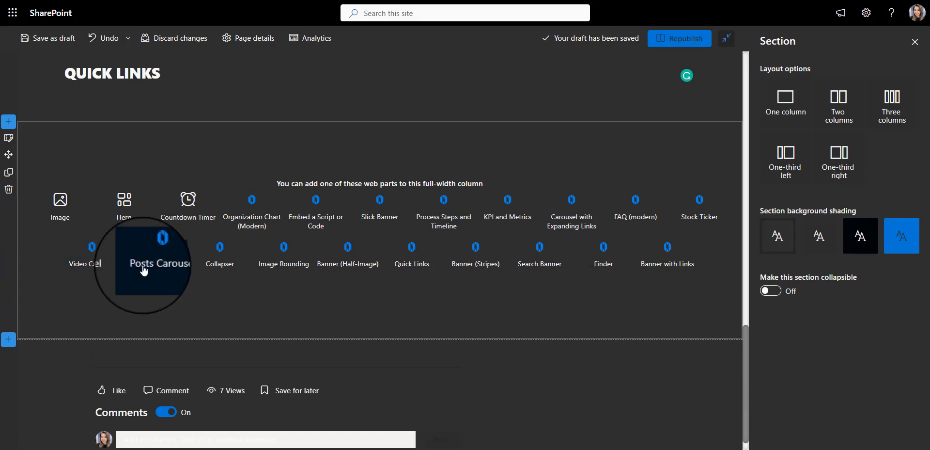
Add a Posts Carousel with Learning Portal, Health Benefits, Flexible Work cards on #8d5cc4 background
click(152, 255)
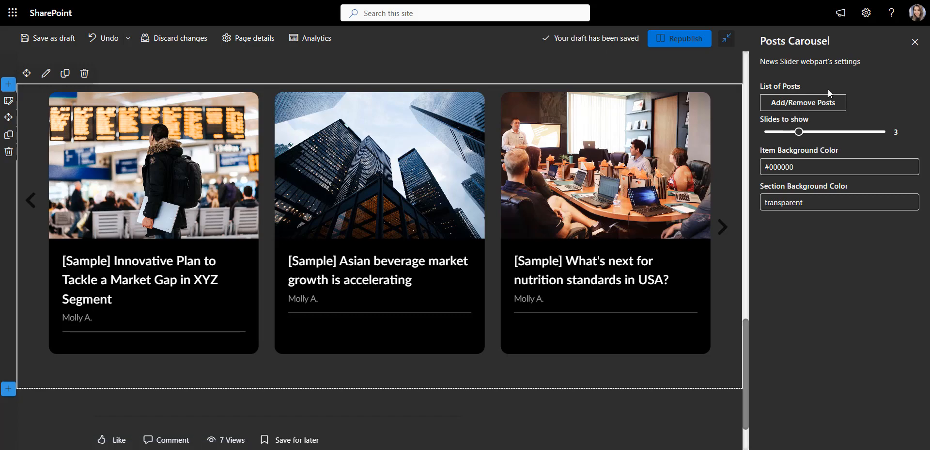
click(802, 101)
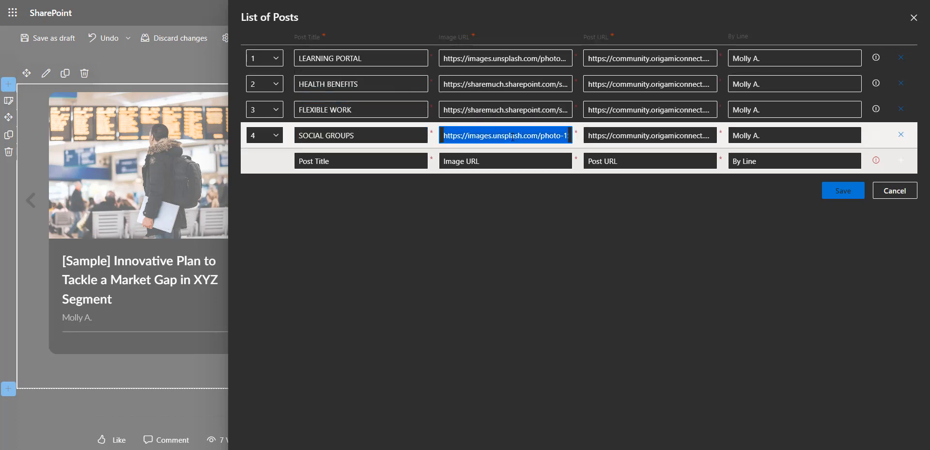
click(795, 135)
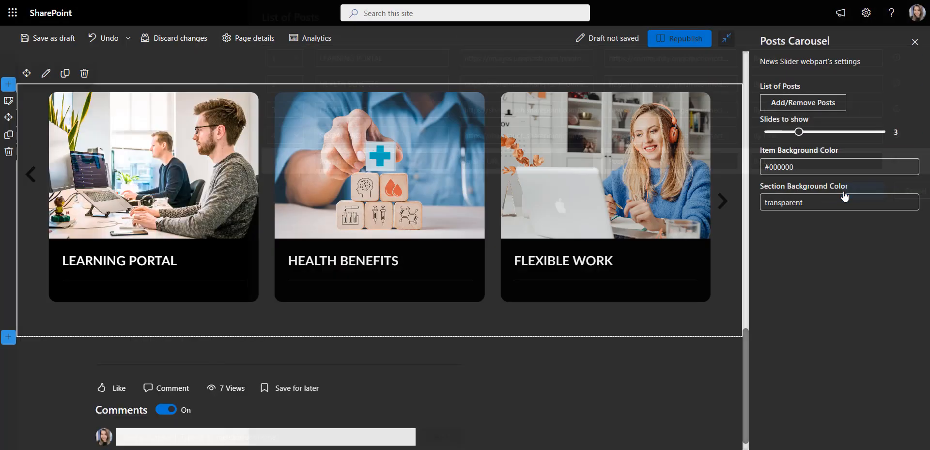
click(839, 165)
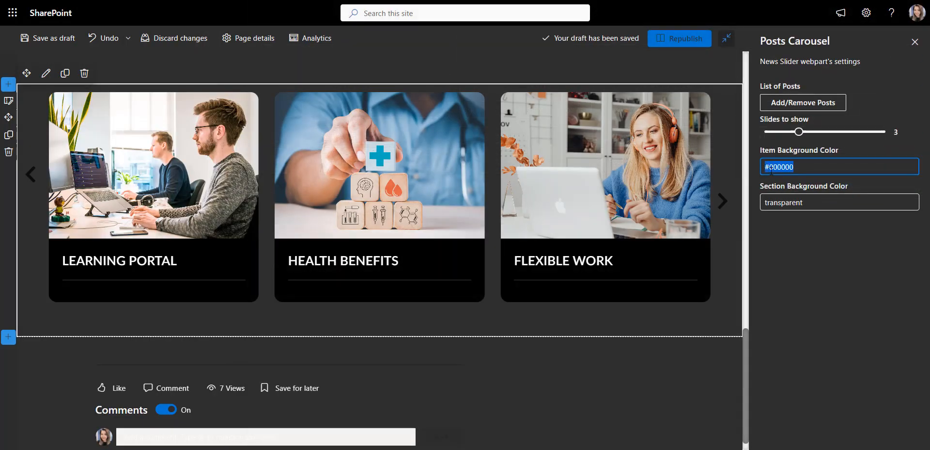
text(#8d5cc4)
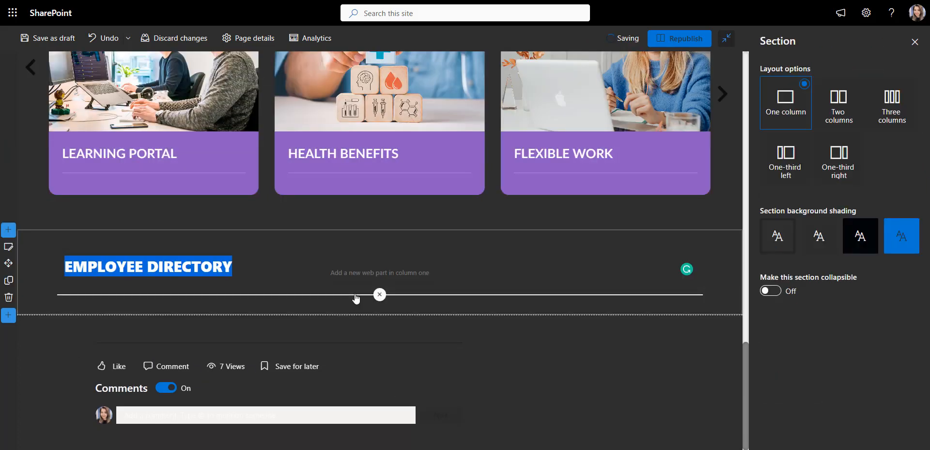
Insert a People Directory web part of staff cards under EMPLOYEE DIRECTORY
click(357, 296)
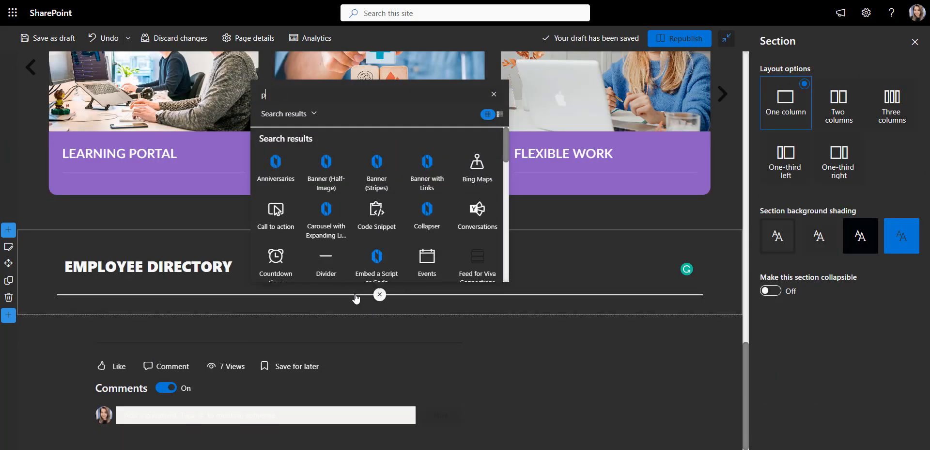
text(eopl)
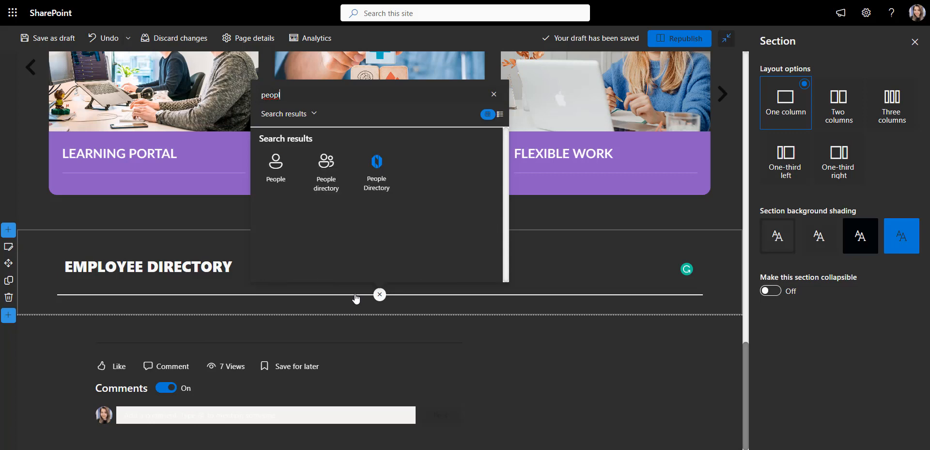
click(376, 165)
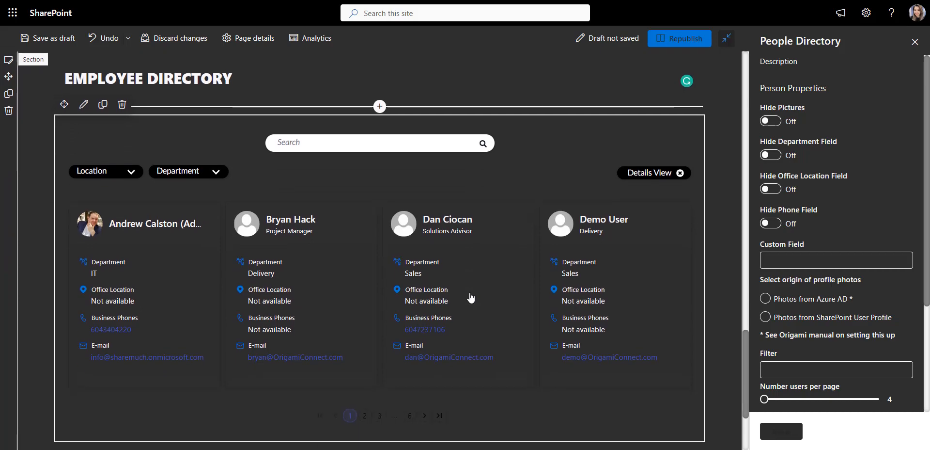
scroll(down, 3)
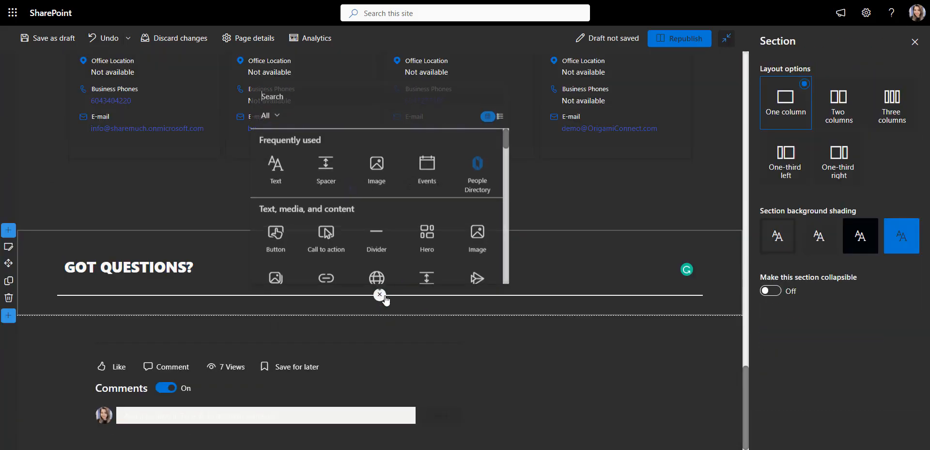
Add a Collapser FAQ of spending and equipment questions, then republish the homepage
text(coll)
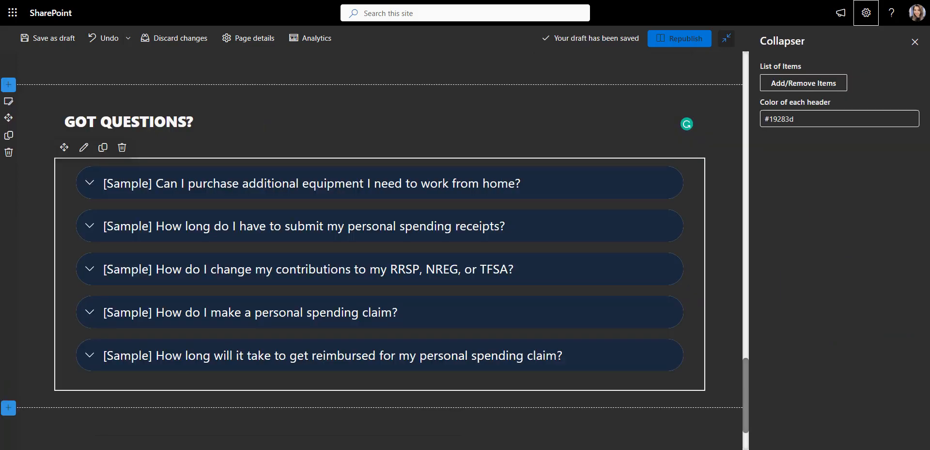
click(804, 83)
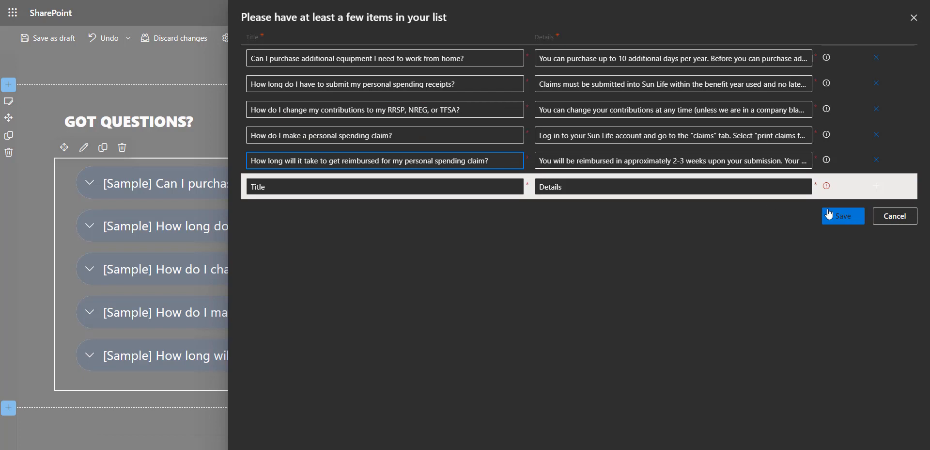
click(843, 215)
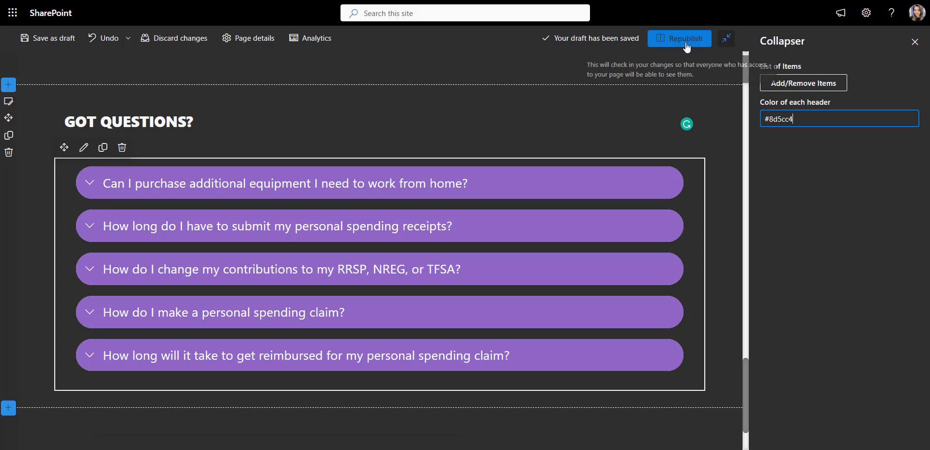
click(679, 37)
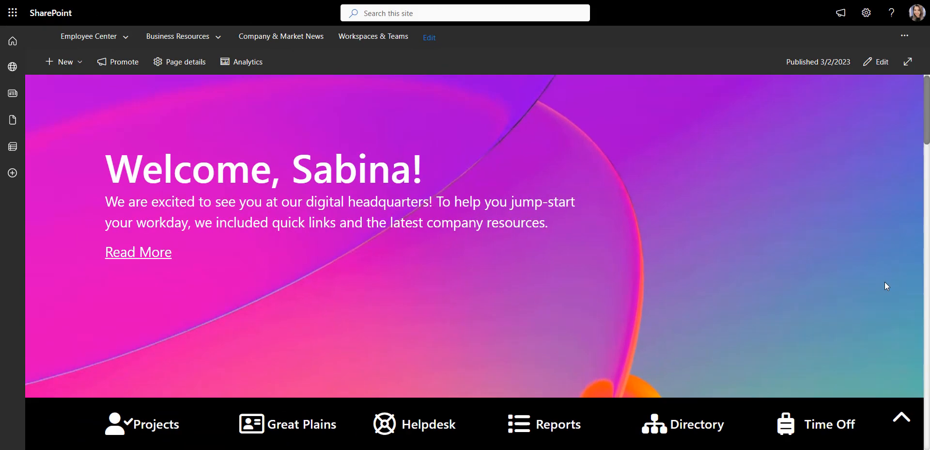
scroll(down, 3)
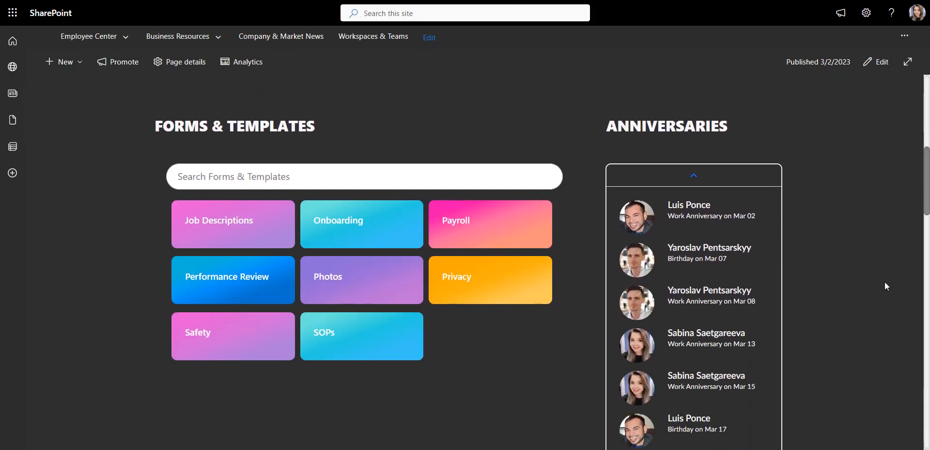
scroll(down, 3)
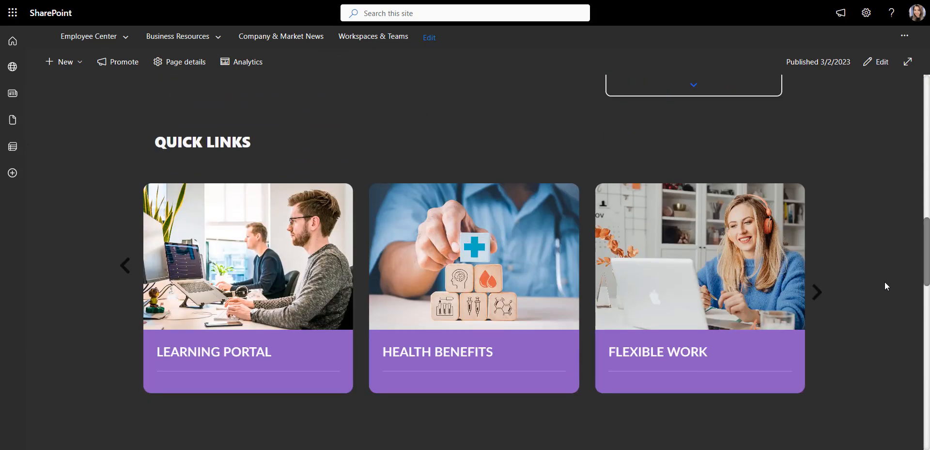
scroll(down, 3)
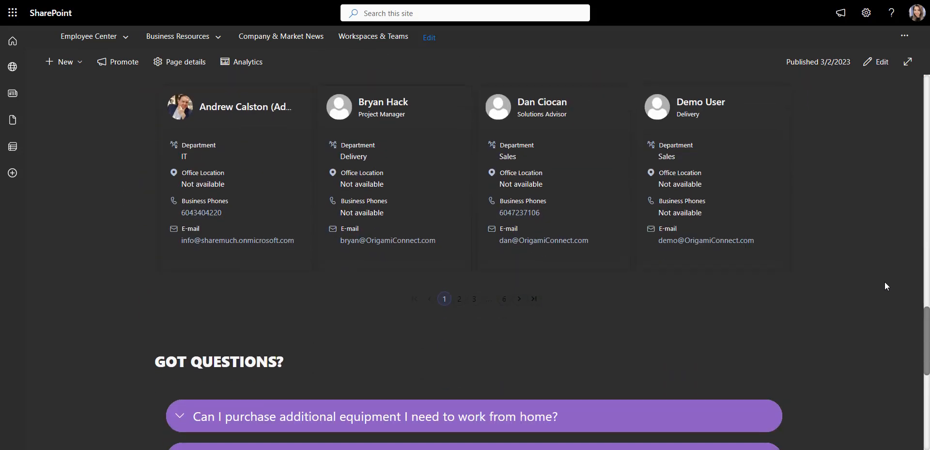